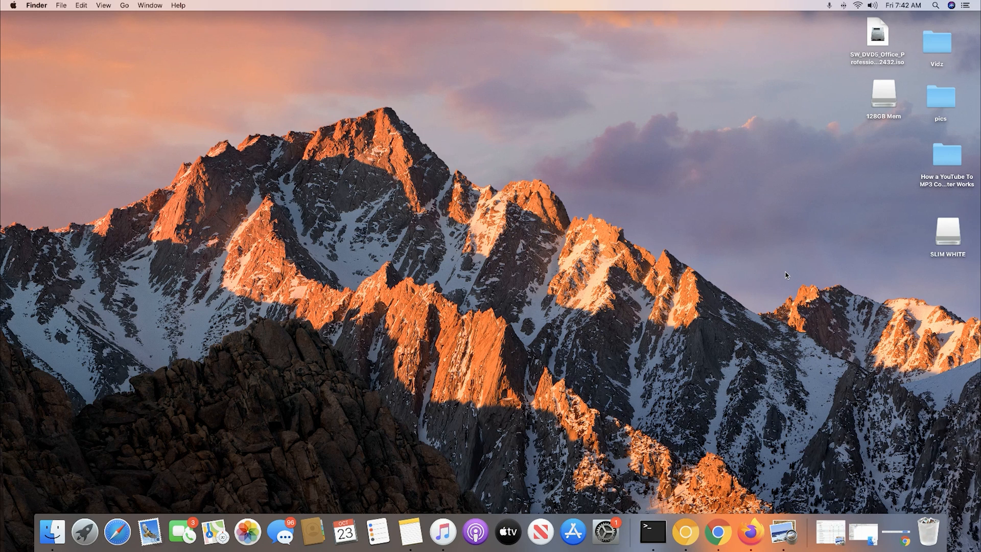
pyautogui.moveTo(83, 538)
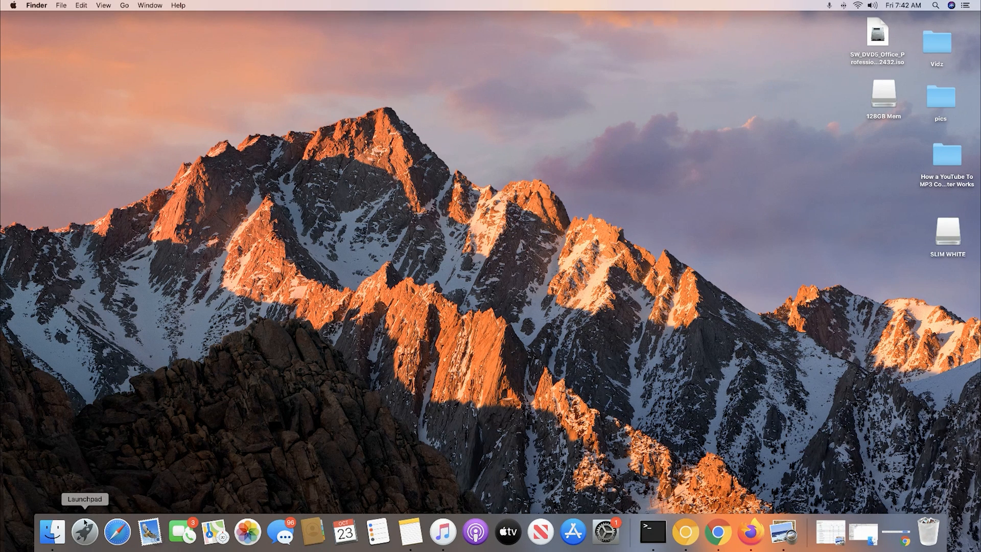
pyautogui.moveTo(49, 536)
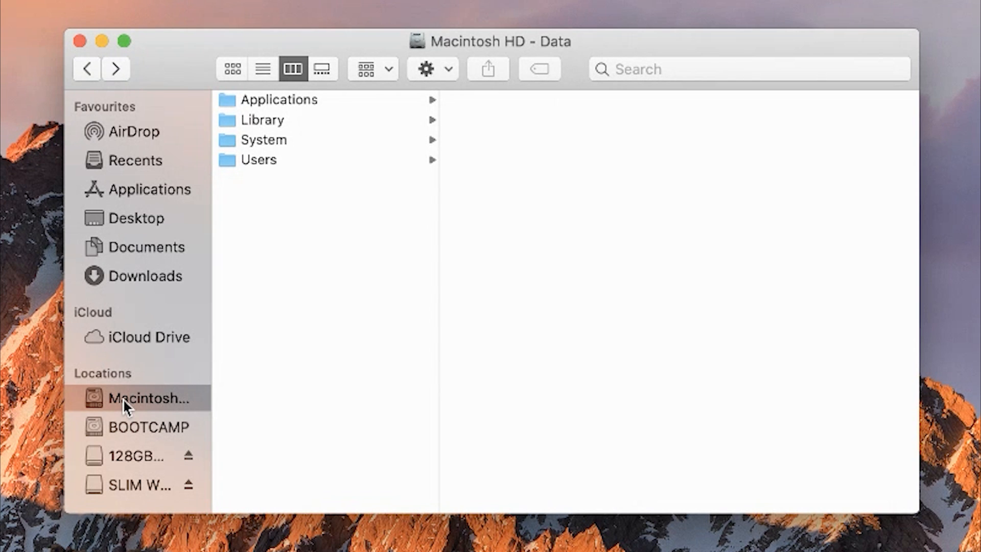
pyautogui.moveTo(396, 197)
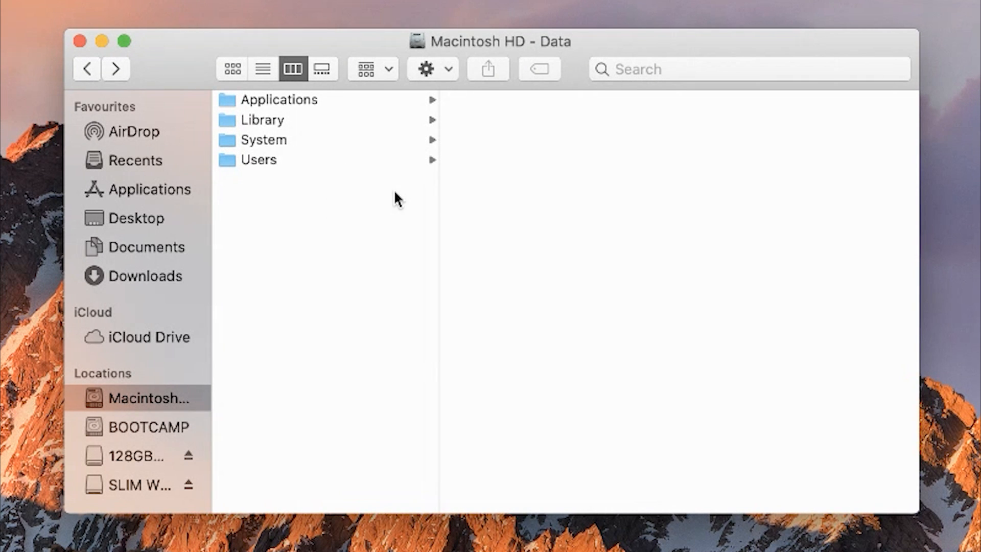
pyautogui.moveTo(373, 133)
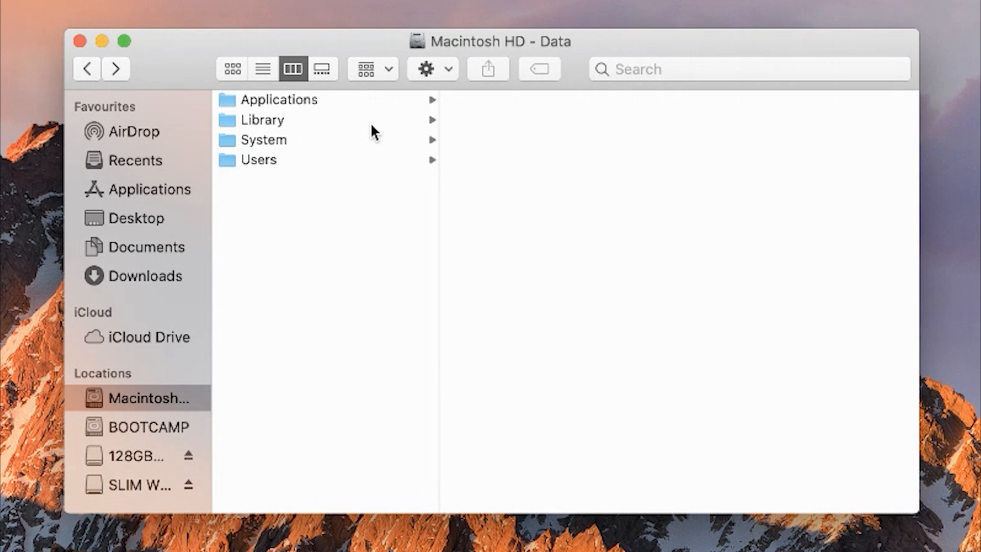
# Select Macintosh HD in the Finder sidebar to list Applications, Library, System and Users.
pyautogui.click(262, 120)
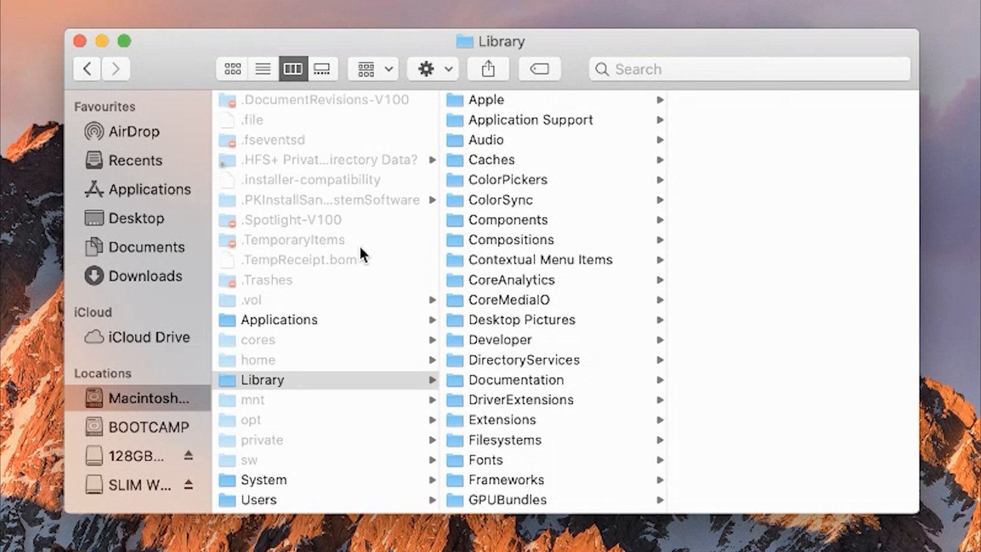
pyautogui.moveTo(344, 250)
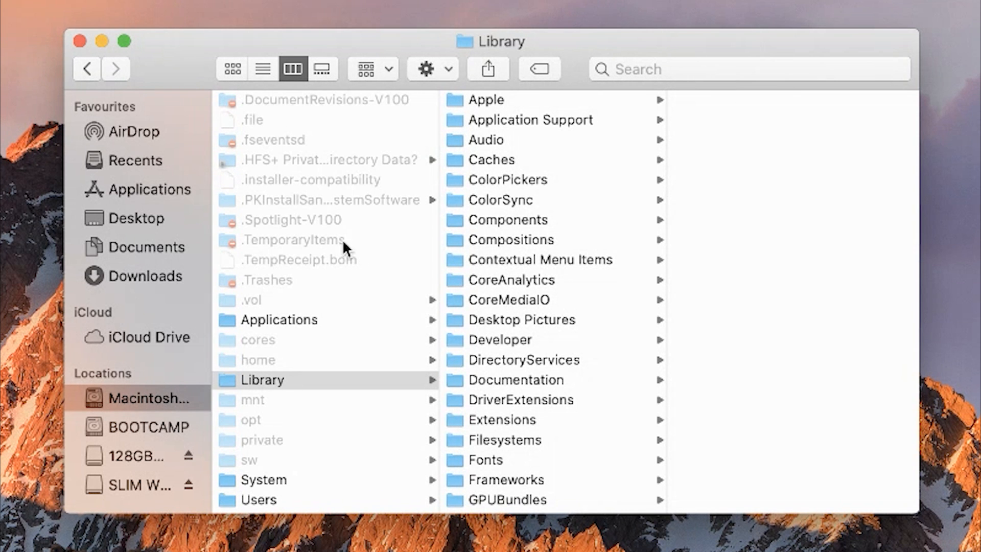
# Select the hidden .TemporaryItems and .Spotlight-V100 folders, then open the hidden usr folder.
pyautogui.click(294, 239)
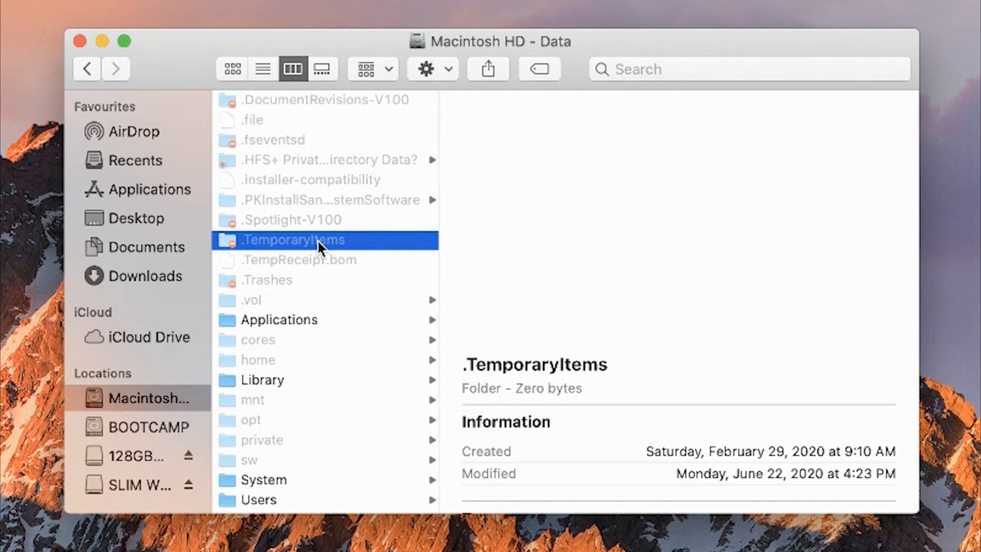
pyautogui.click(292, 220)
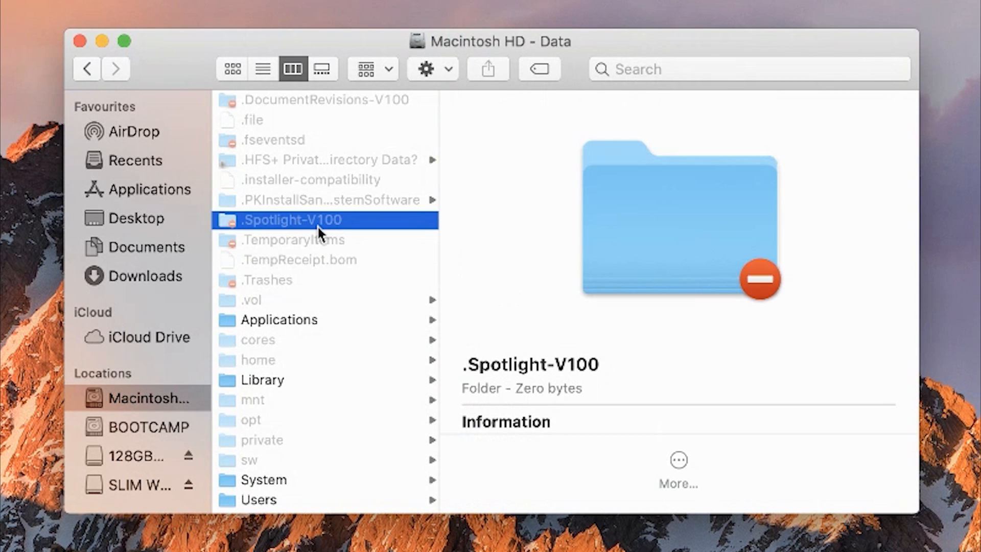
pyautogui.scroll(-3)
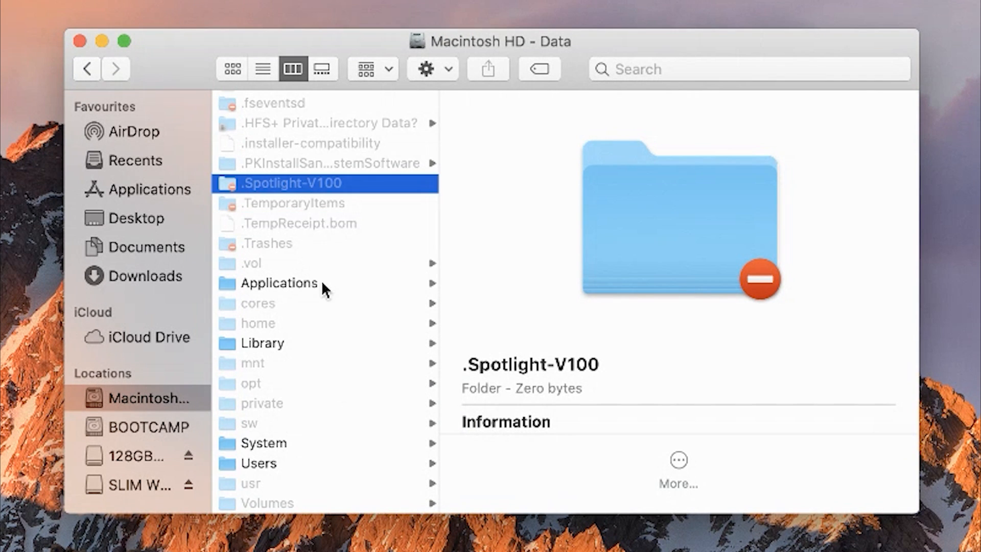
pyautogui.moveTo(248, 488)
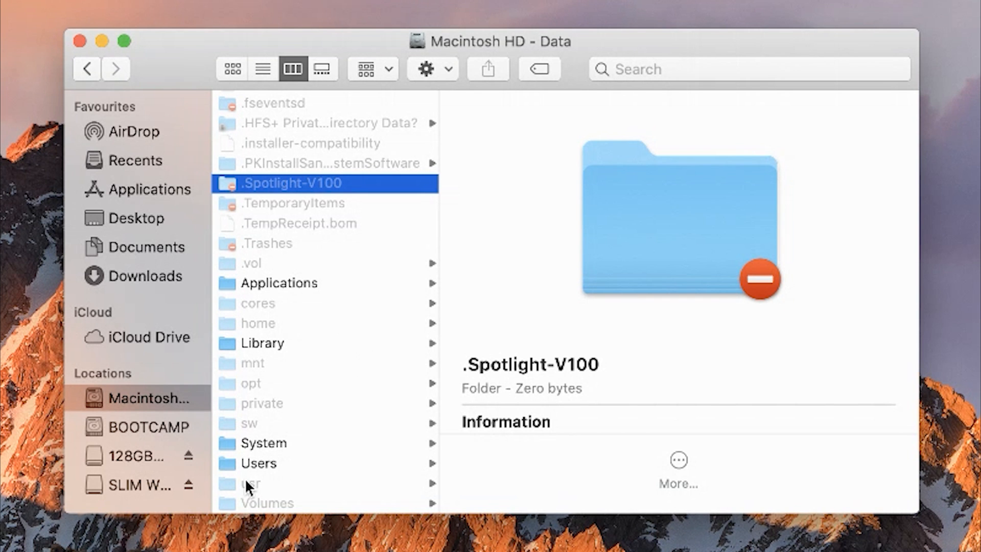
pyautogui.click(253, 484)
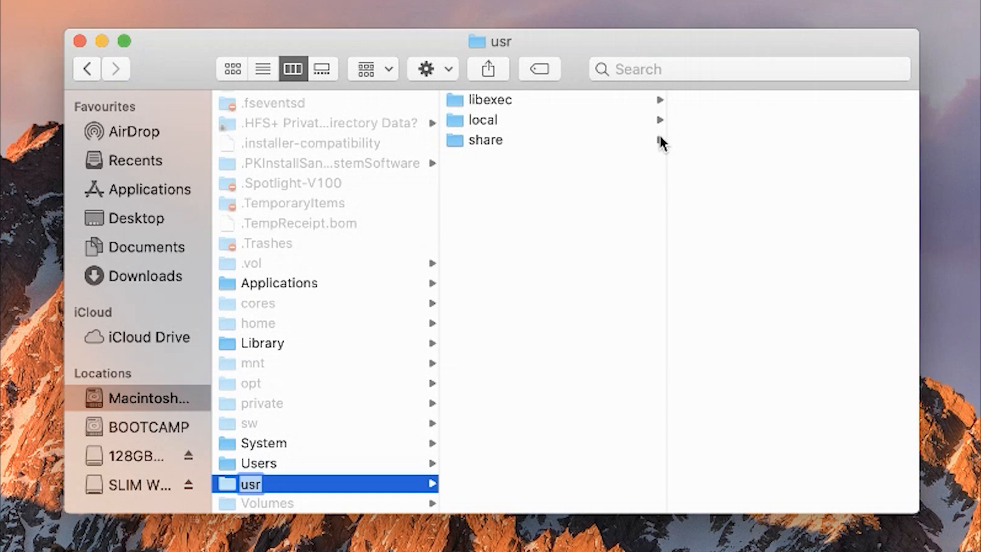
pyautogui.click(279, 283)
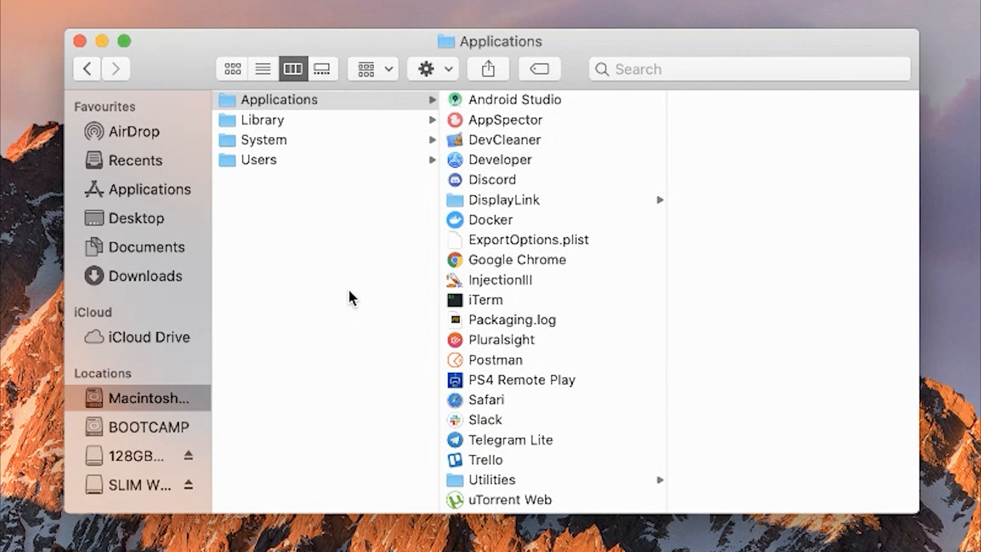
pyautogui.moveTo(876, 367)
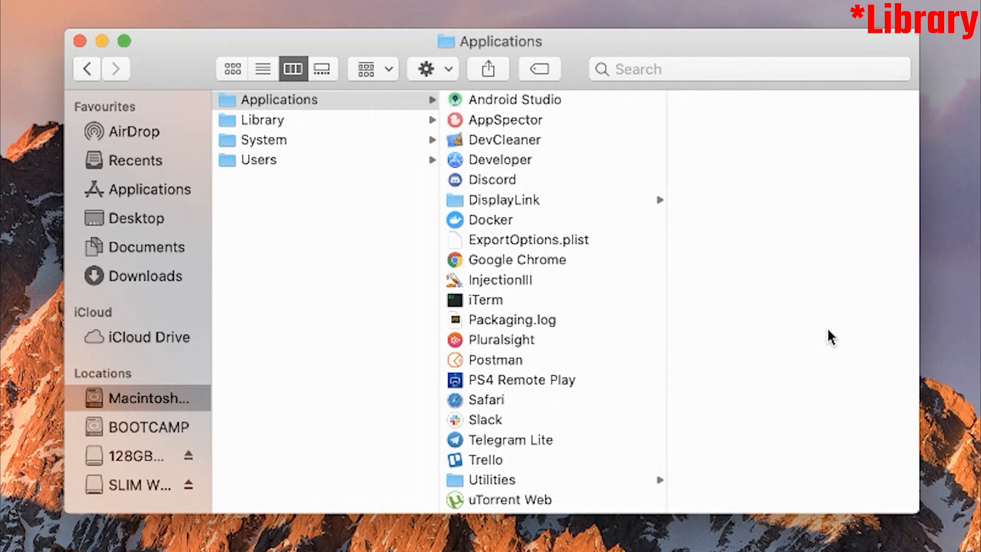
pyautogui.moveTo(225, 44)
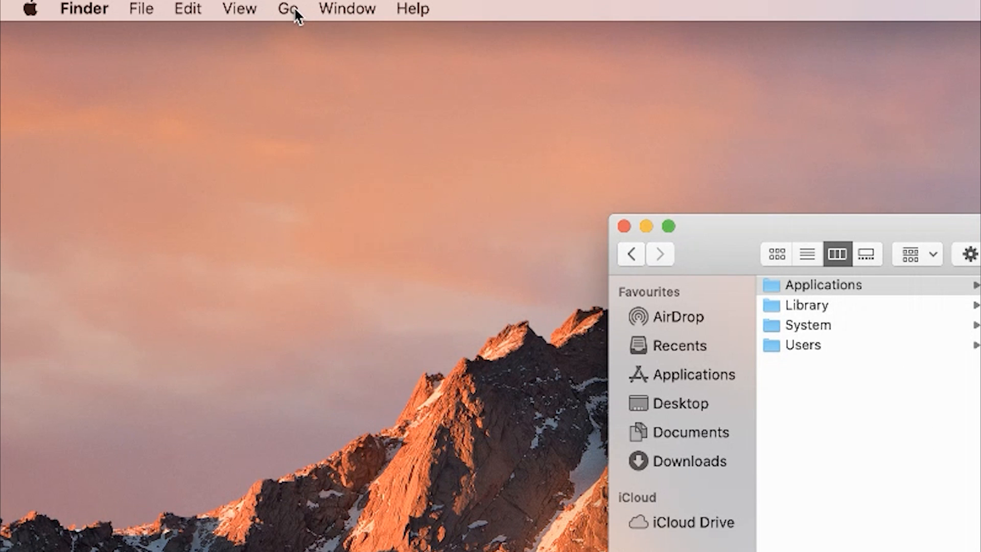
# Choose Library from the Go menu to reach the user's hidden Library folder.
pyautogui.click(290, 9)
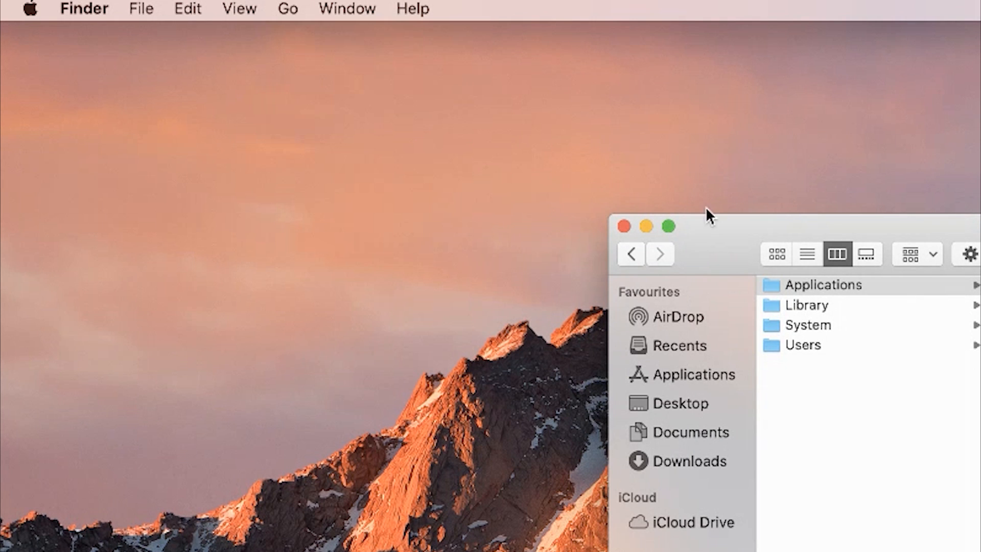
pyautogui.moveTo(298, 14)
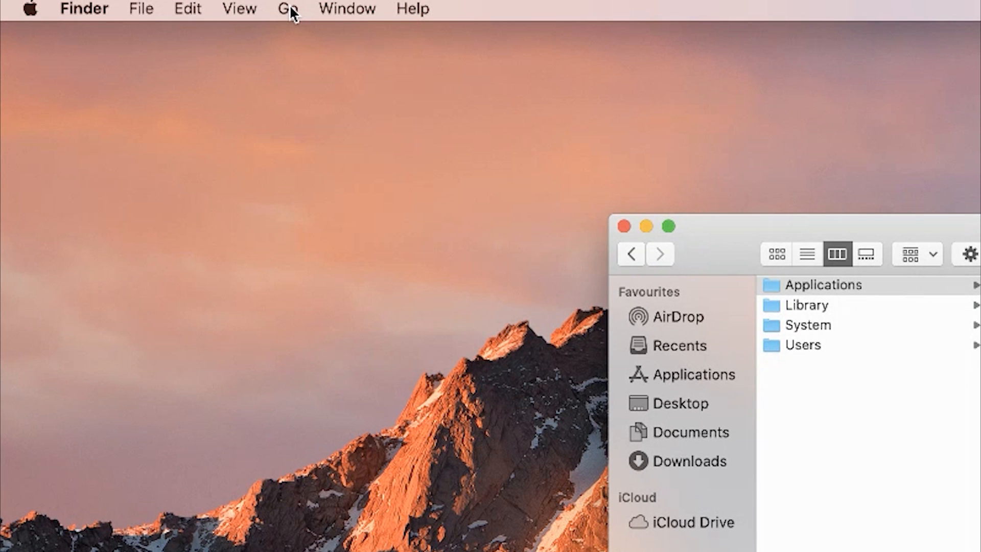
pyautogui.click(287, 9)
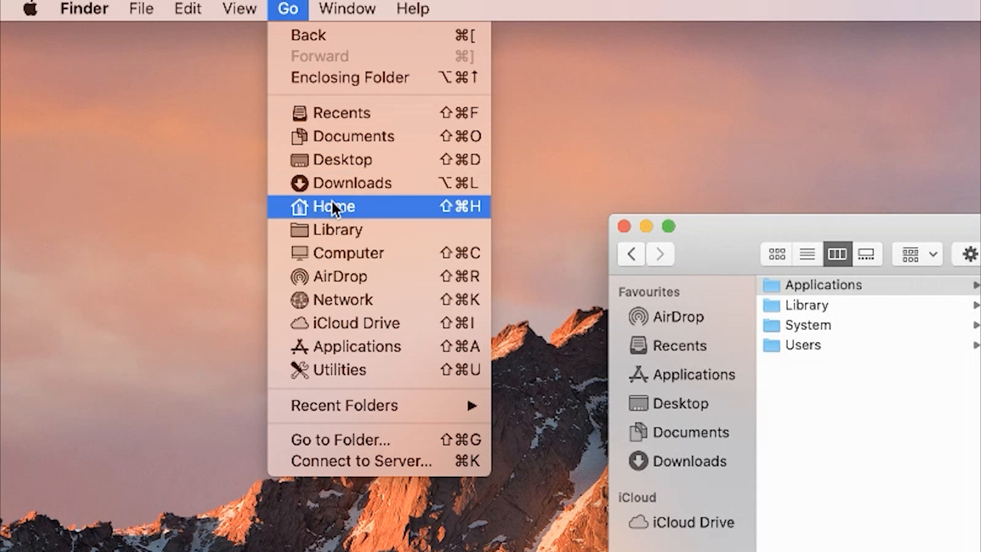
pyautogui.moveTo(361, 236)
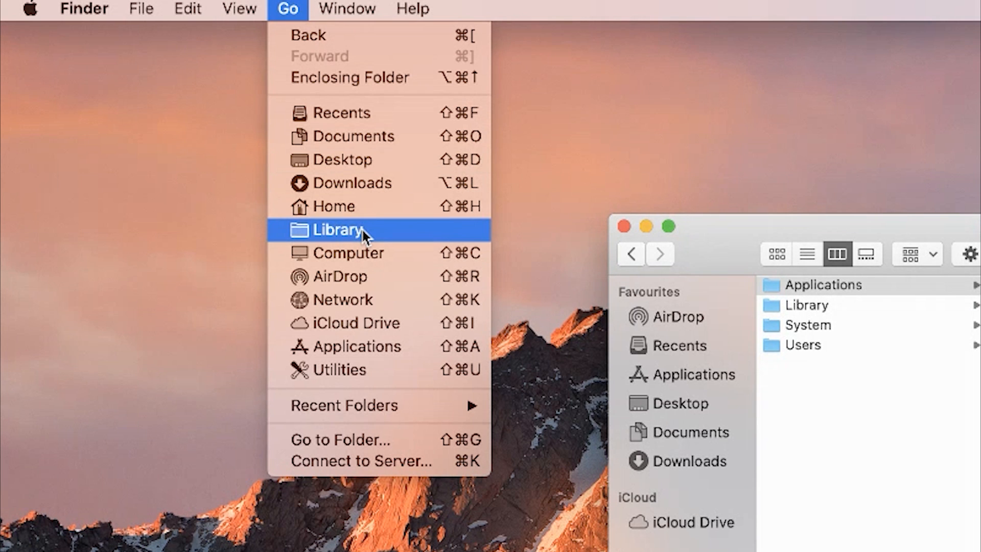
pyautogui.click(332, 230)
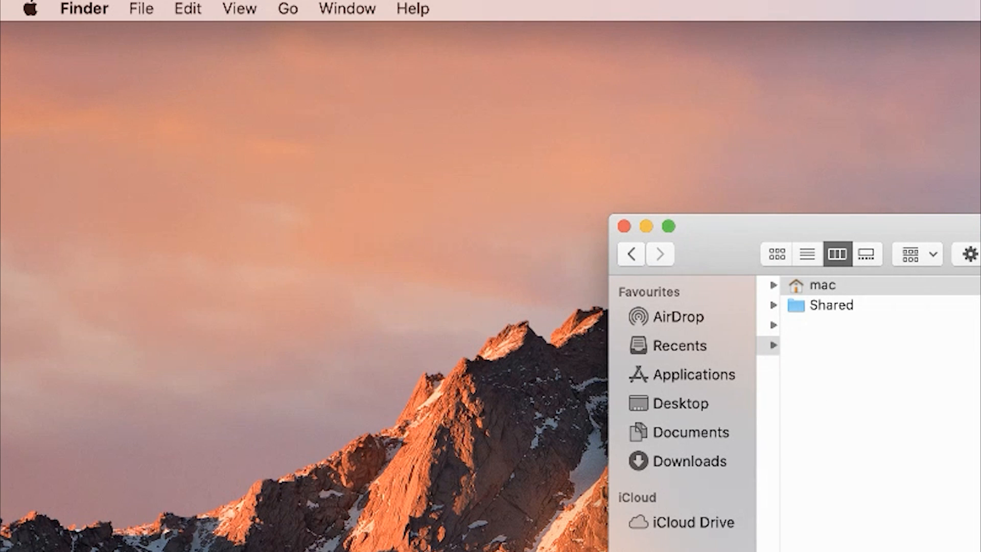